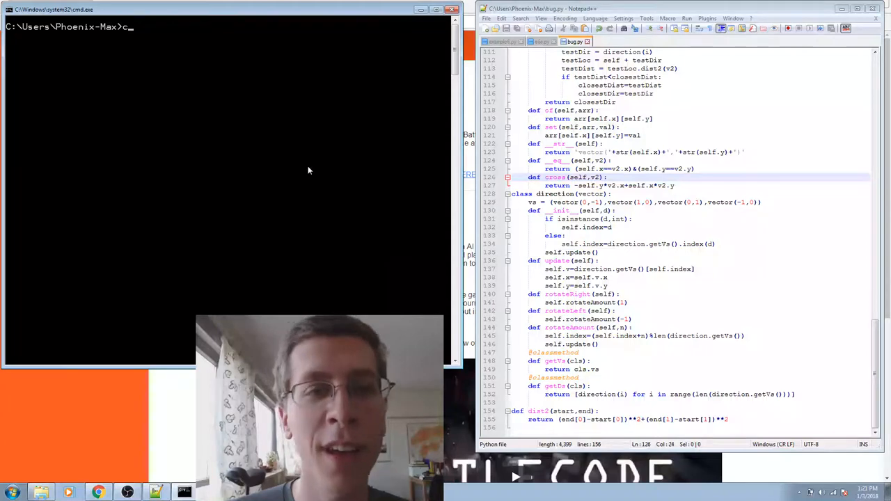
Launch Python, define myarr=[[0,0,0],[1,1,1],[0,0,0]], print its rows, and set ind=(1,1)
text(python)
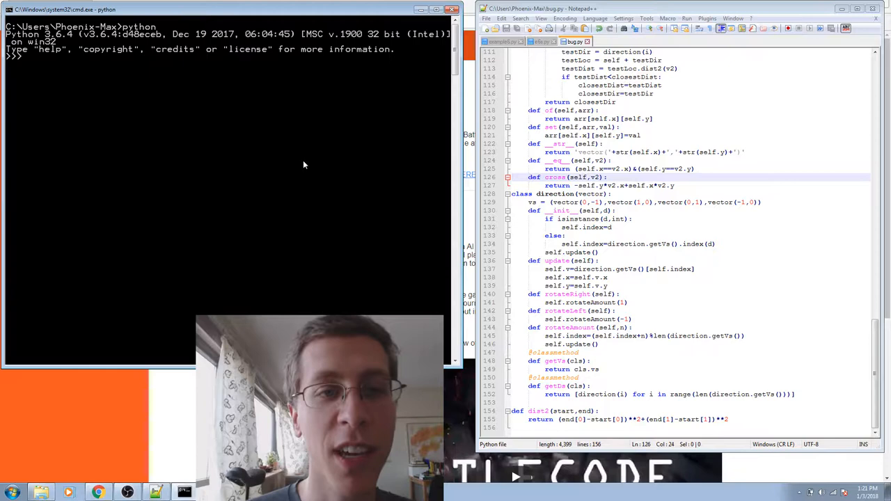
text(myarr=[[0,0,0],[1,1,1],[0,0,0)
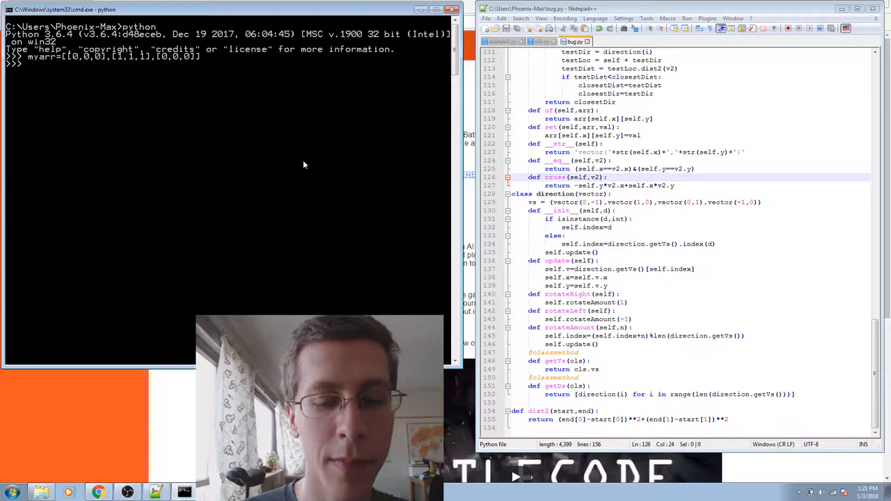
text(for line in myarr:print(line))
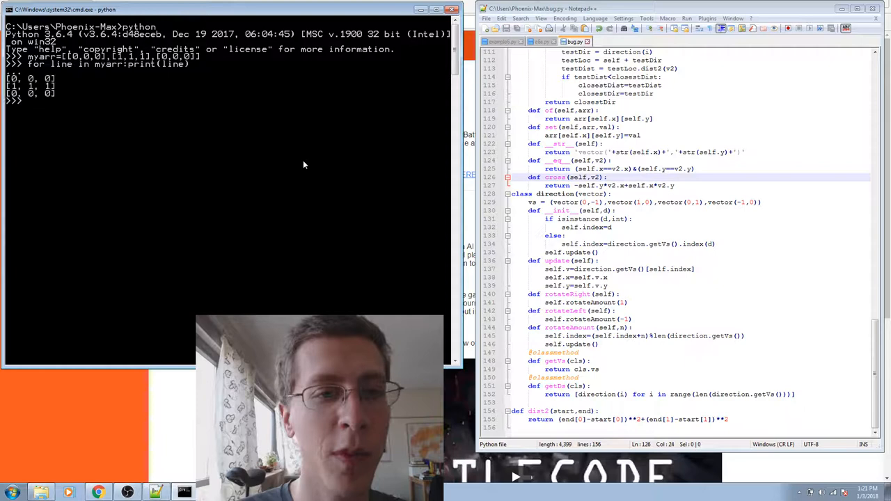
text(ind=(1,1))
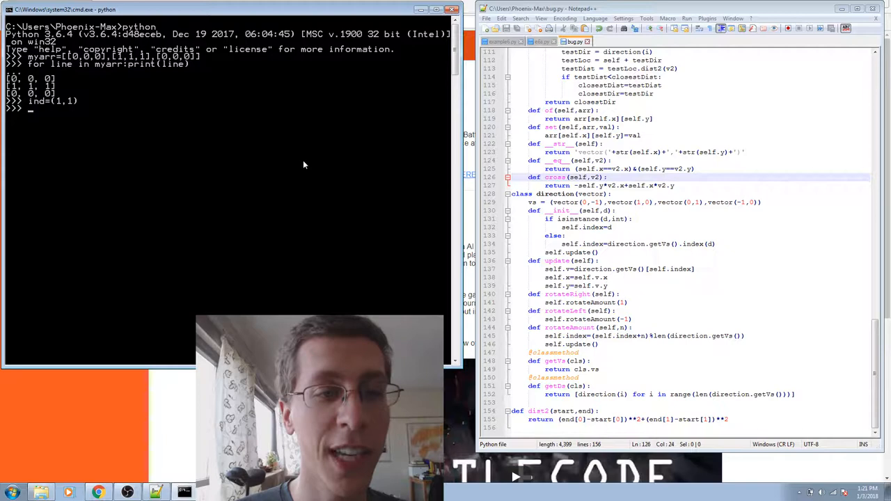
Index myarr with ind to get 1, set ind2=(5,4), and print the summed tuple (6, 5)
text(myarr[ind[0]][ind[1]])
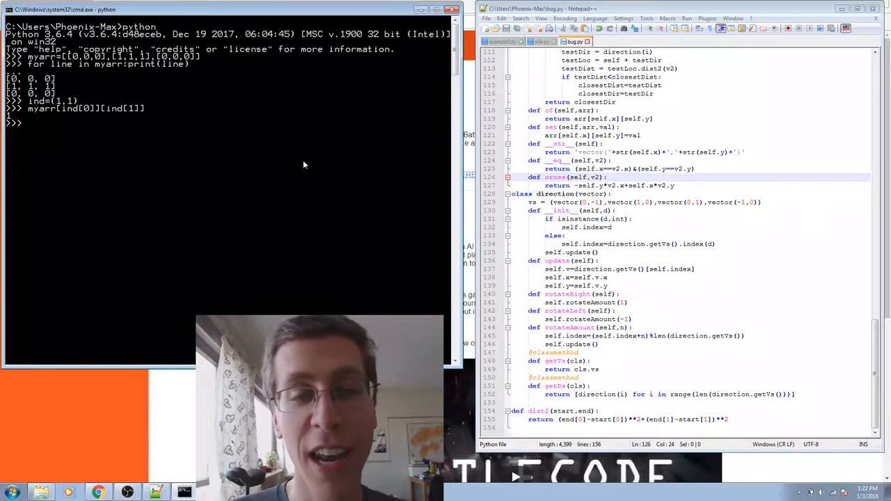
text(ind2=(5,4))
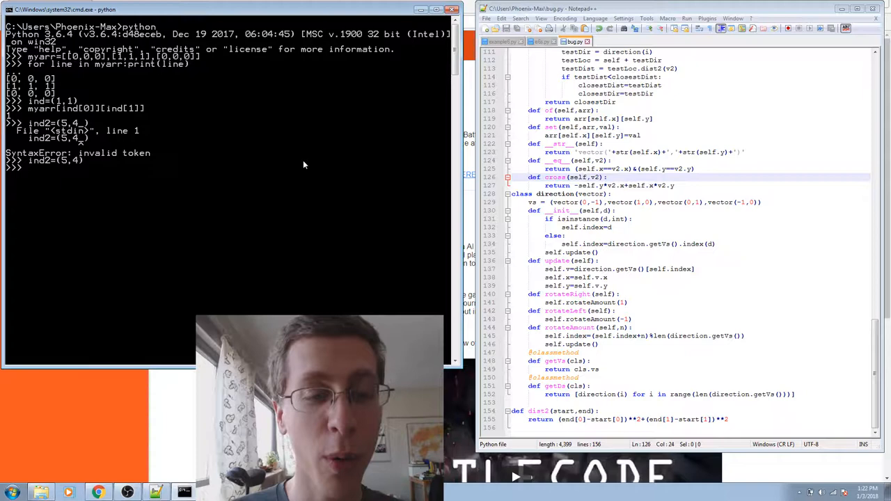
text(print((ind[0]+ind2[0],ind[1]+ind2[1)
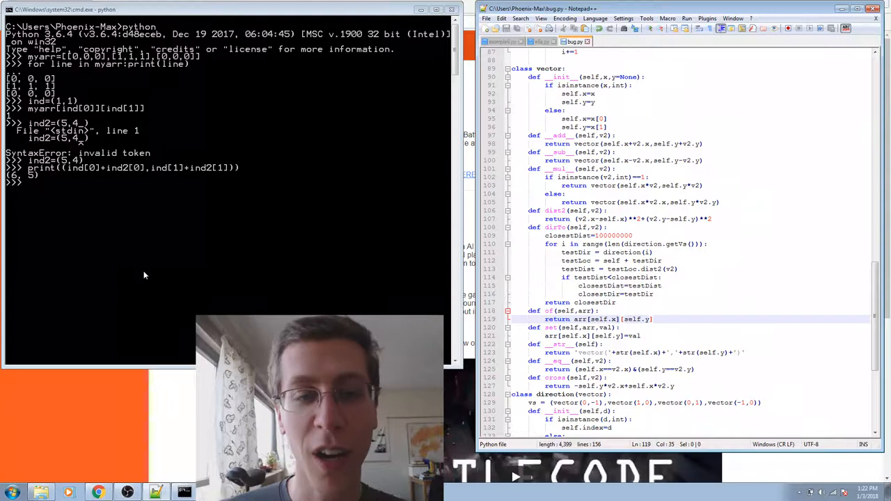
Import everything from bug, build v1=vector(ind) and v2=vector(ind2), and print v1+v2 as vector(6,5)
text(from bug import *)
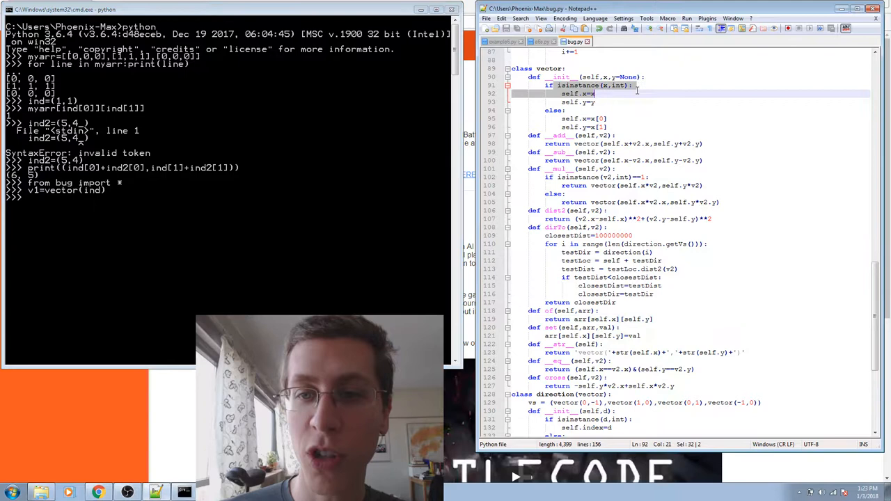
text(v2=vector(ind2)
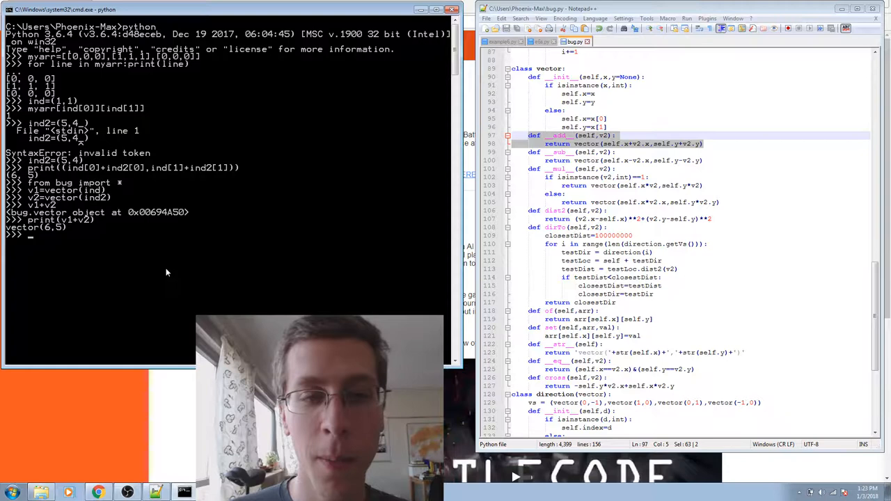
Show (1,1)+(5,4) concatenating and (1,1)-(5,4) raising TypeError, then print v1-v2 as vector(-4,-3)
text((1,1)+(5,4)
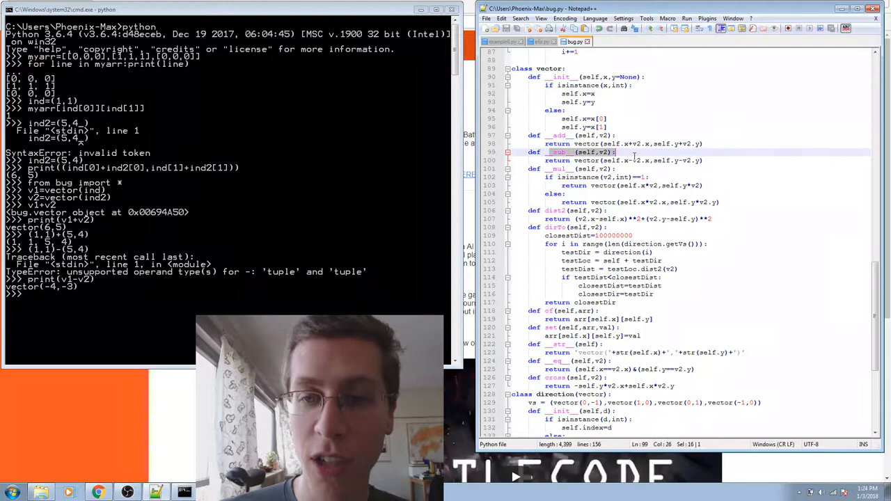
click(557, 143)
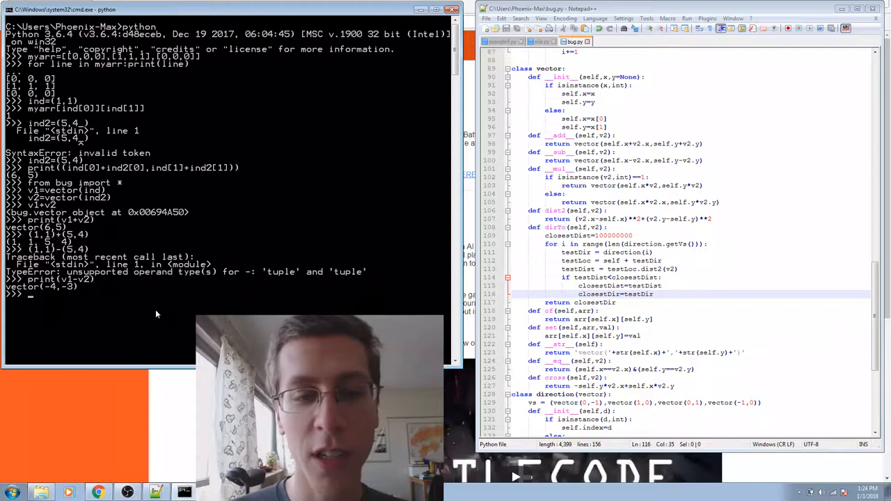
Read v1.of(myarr) as 1, then v1.set(myarr,2) and reprint the rows with 2 in the centre
text(v1.of(myarr)
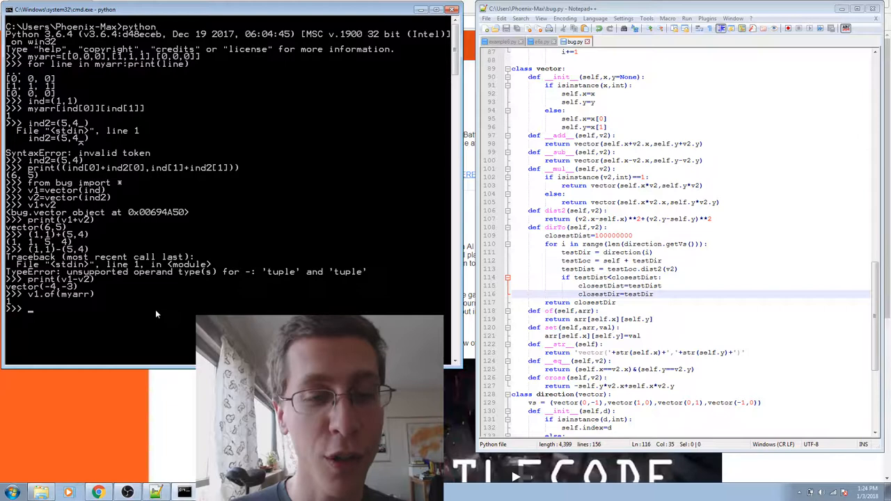
text(v1.set(myarr,2))
text(for line in myarr:print(line)
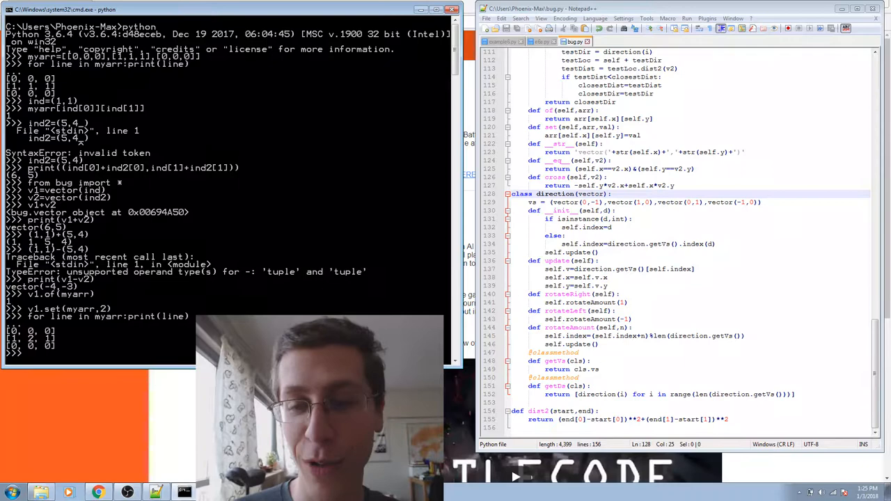
Create d=direction(0), point to the self.update() call in its constructor, and print d as vector(0,-1)
text(d=direction(0)
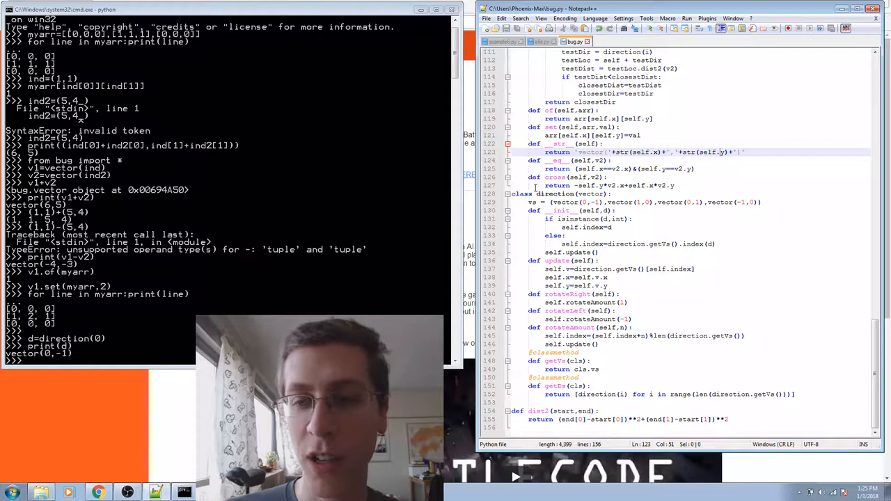
click(577, 252)
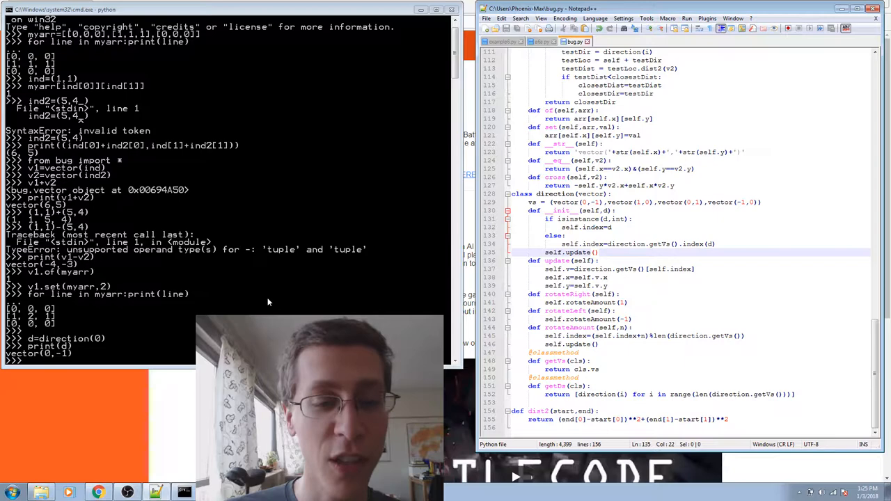
text(print(d)
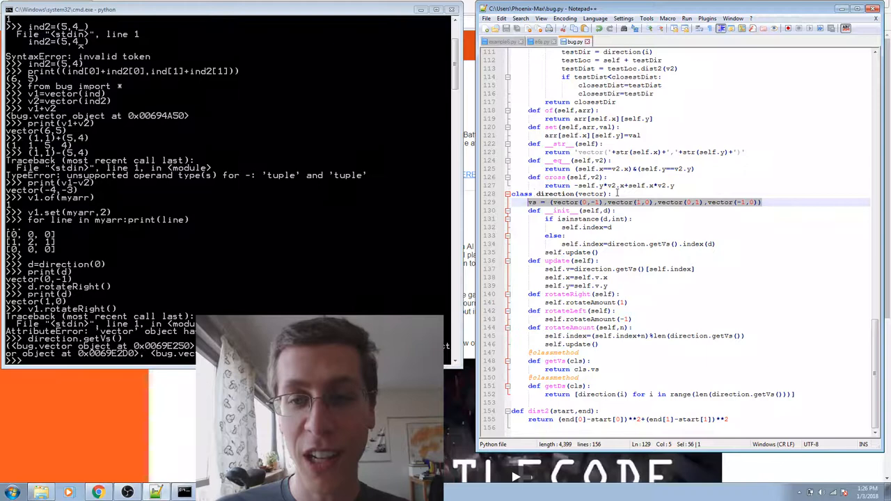
Highlight the cls parameter of the getVs classmethod in bug.py
double_click(553, 361)
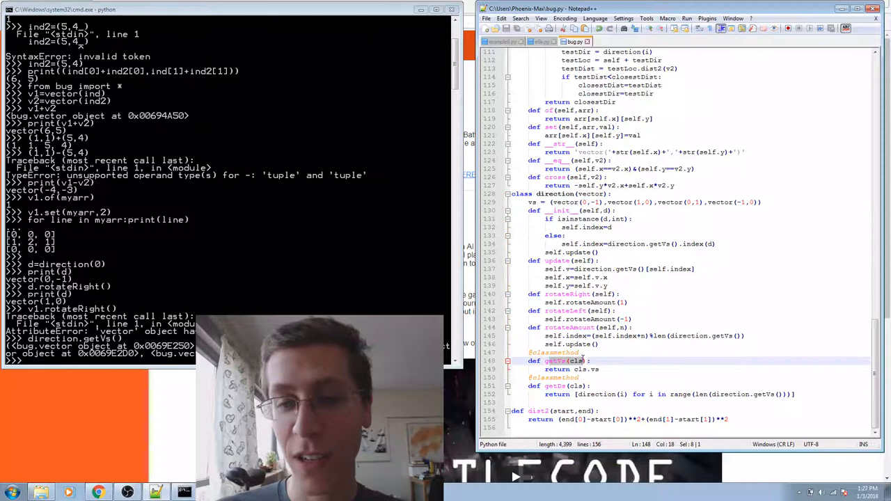